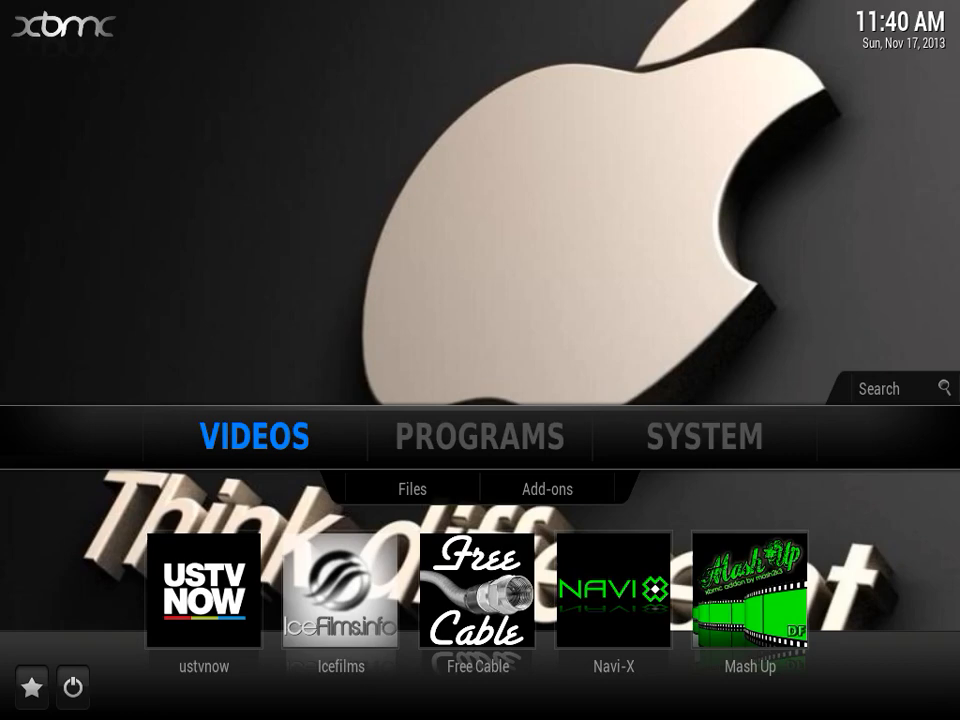
- Move the home menu from Videos through System to the Programs section
{"action": "left_click", "coordinate": [704, 436]}
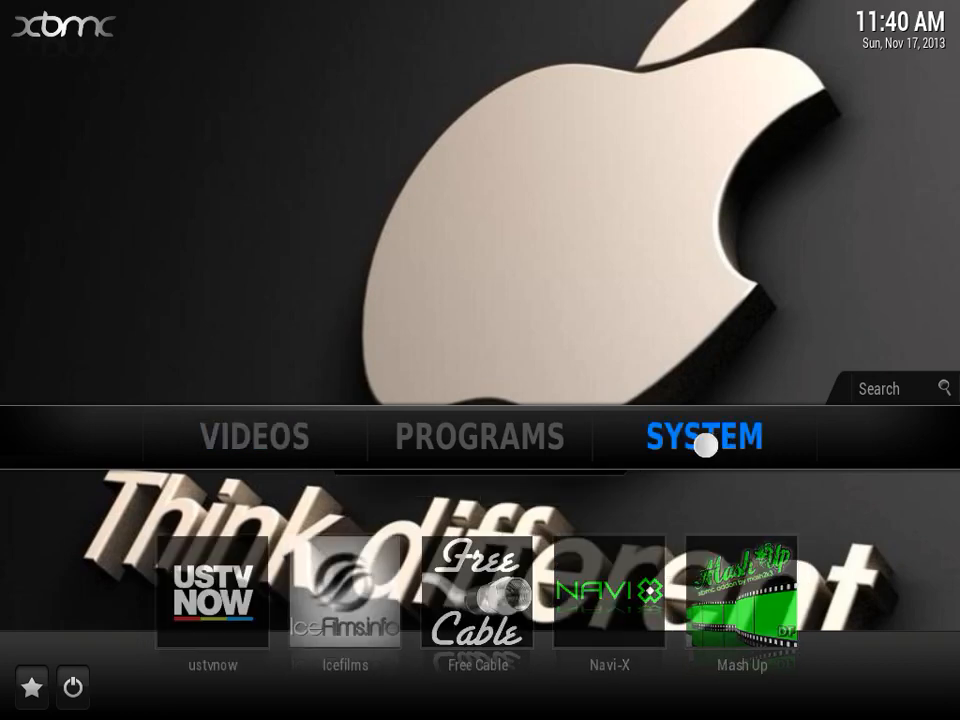
{"action": "left_click", "coordinate": [704, 436]}
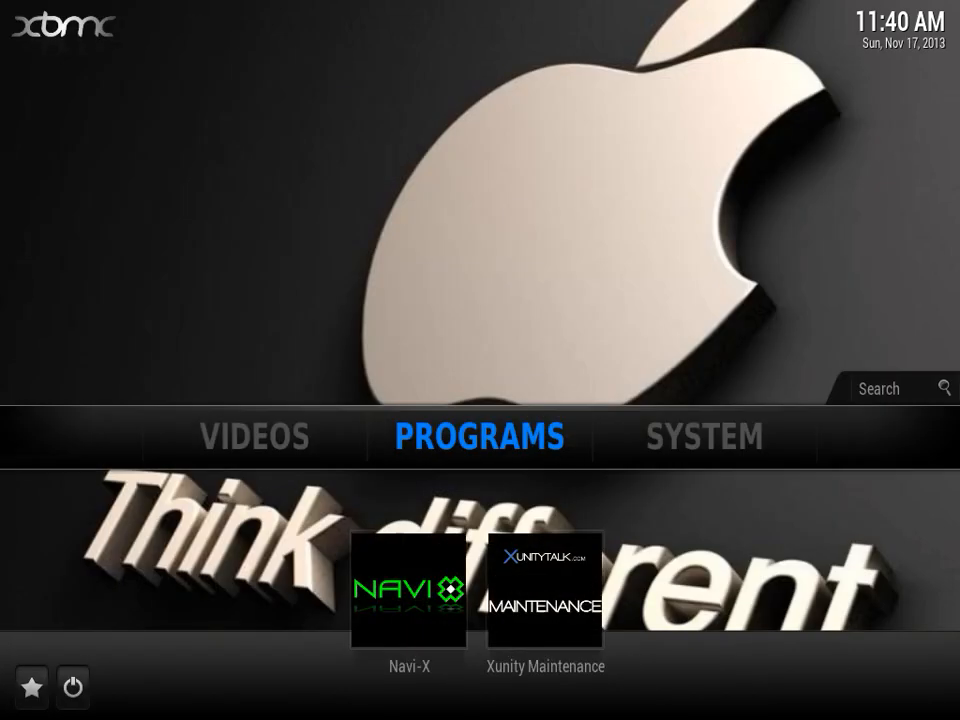
- Enter the File manager from the System section of the home menu
{"action": "left_click", "coordinate": [704, 436]}
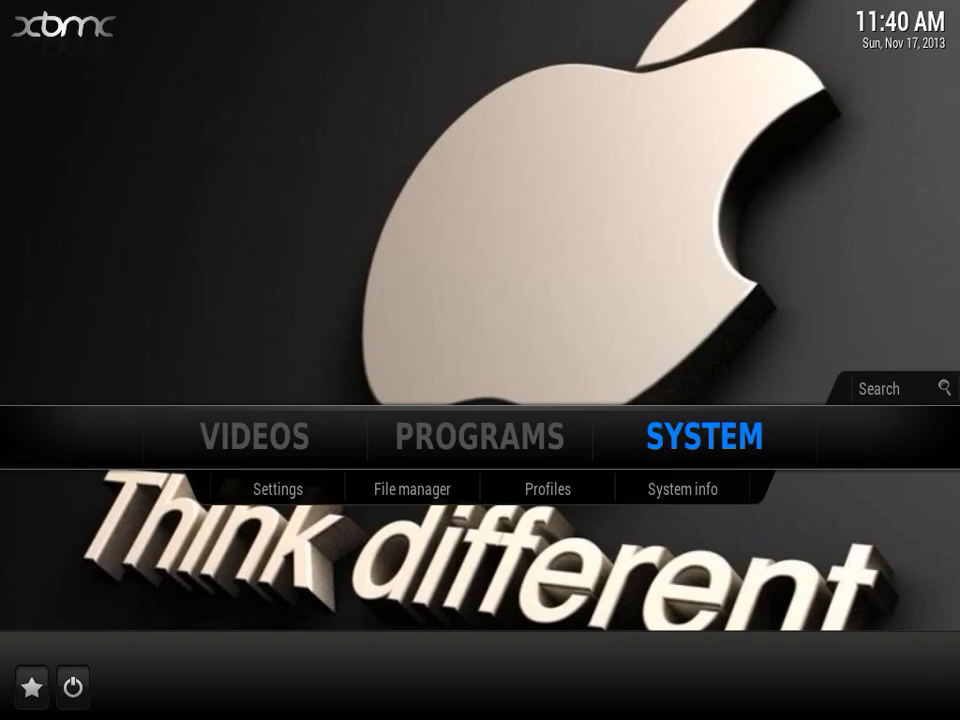
{"action": "mouse_move", "coordinate": [436, 492]}
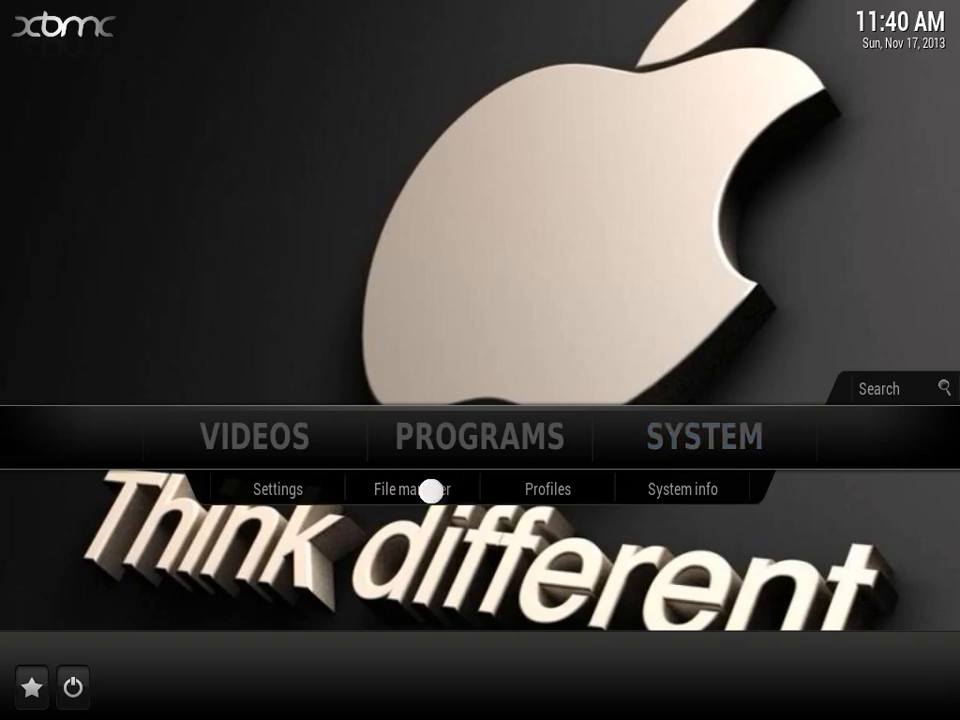
{"action": "left_click", "coordinate": [410, 488]}
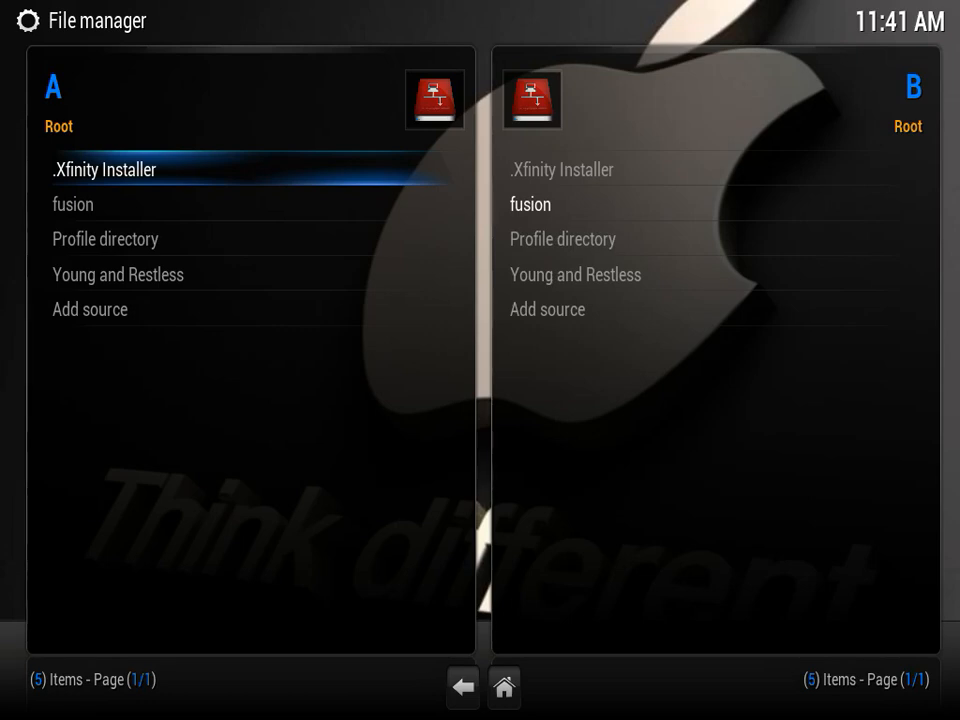
- Return Home, reopen the File manager and start adding a source in pane A
{"action": "left_click", "coordinate": [462, 688]}
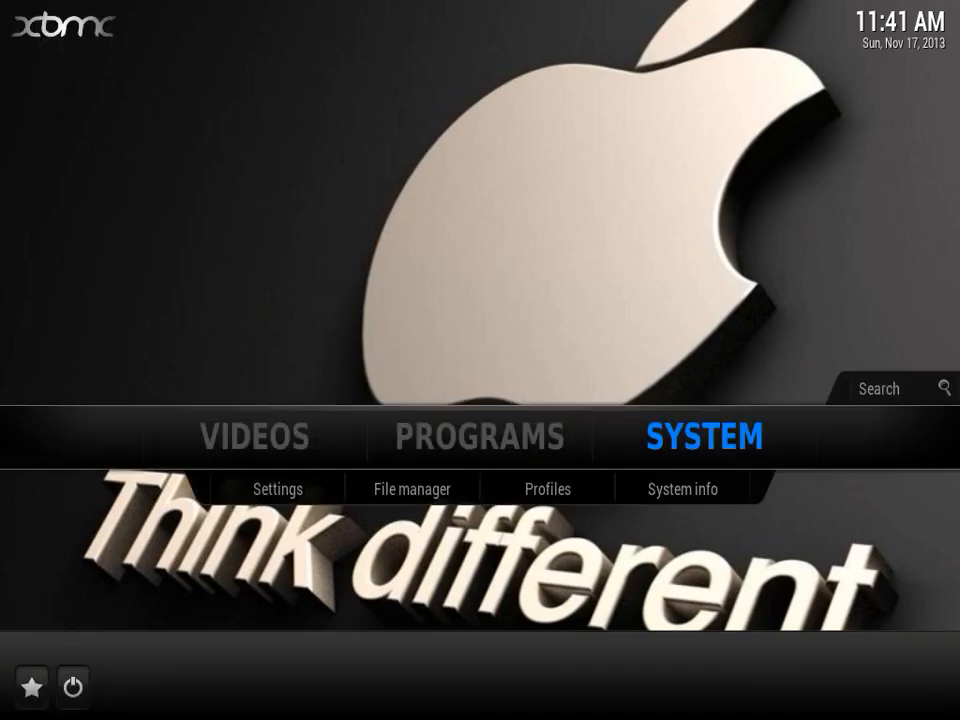
{"action": "mouse_move", "coordinate": [428, 488]}
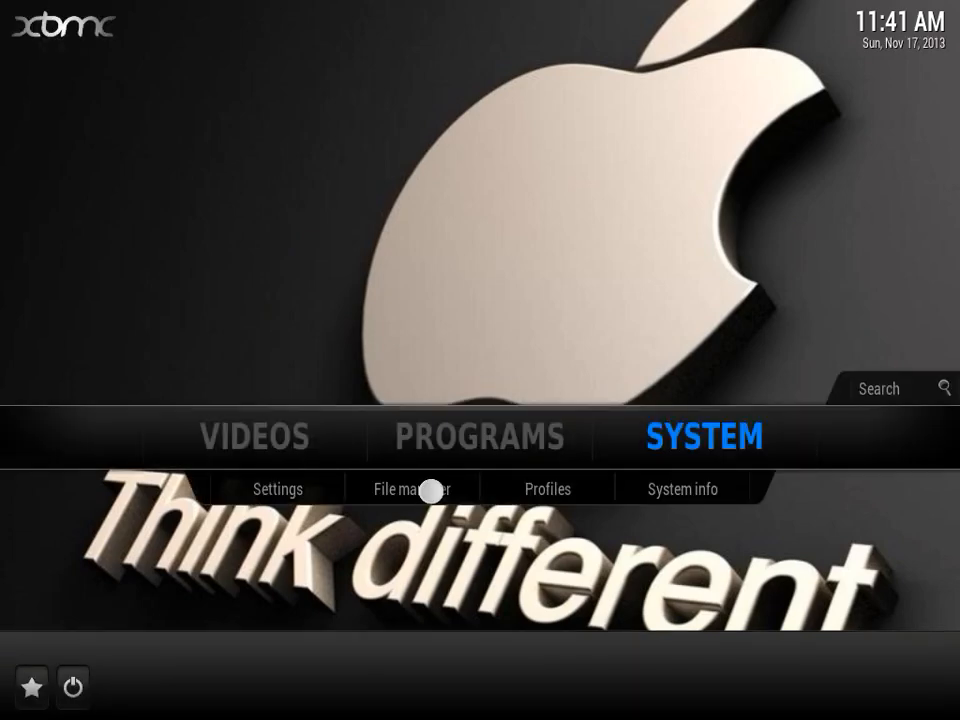
{"action": "left_click", "coordinate": [408, 488]}
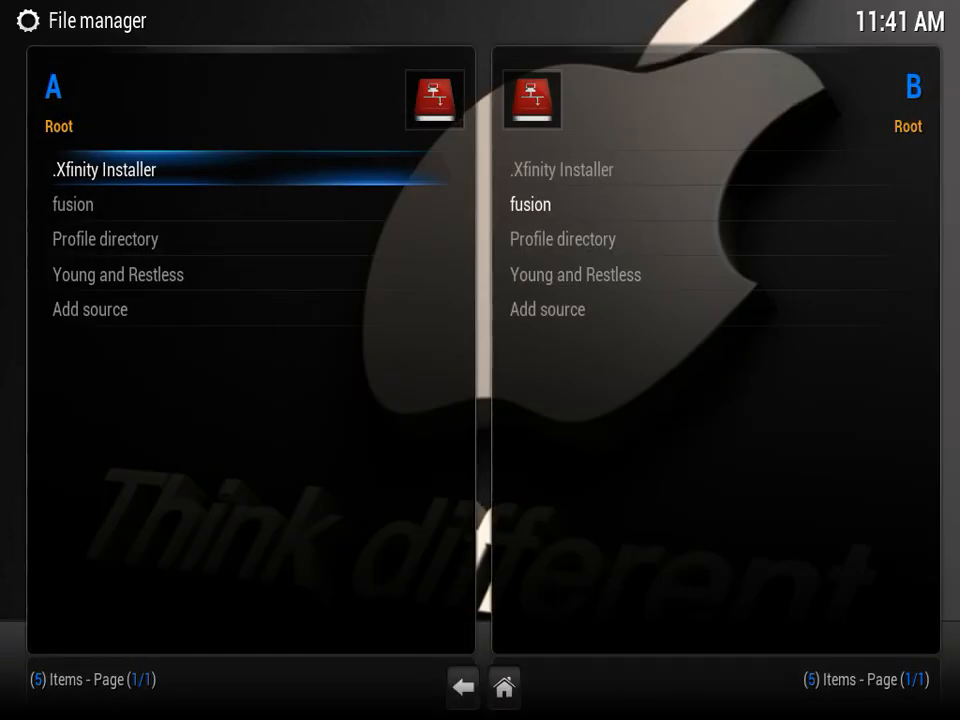
{"action": "left_click", "coordinate": [90, 308]}
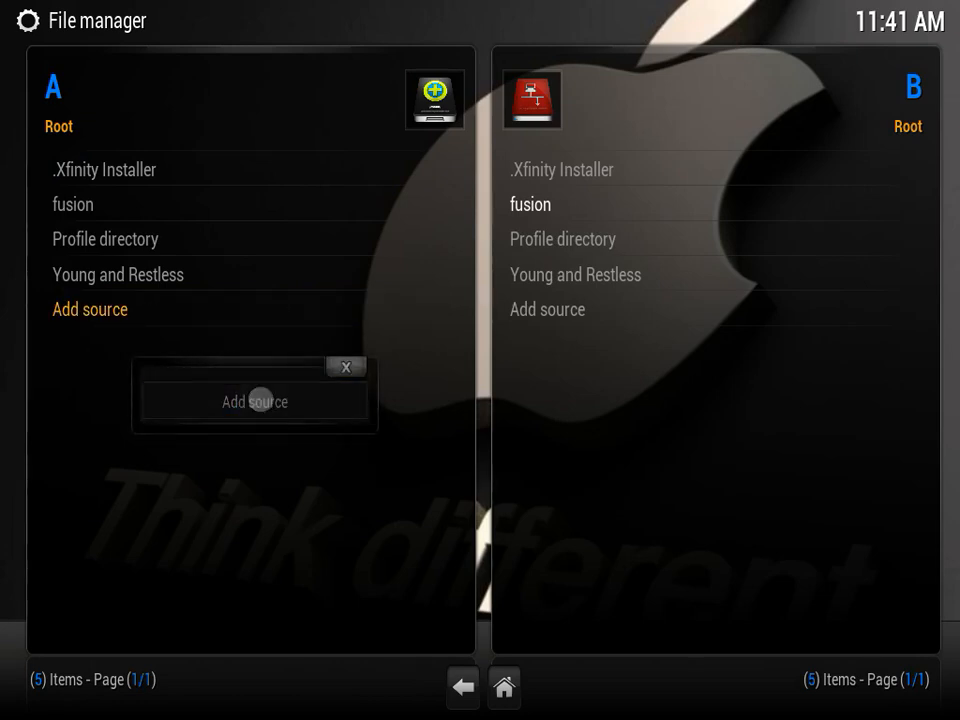
{"action": "left_click", "coordinate": [254, 400]}
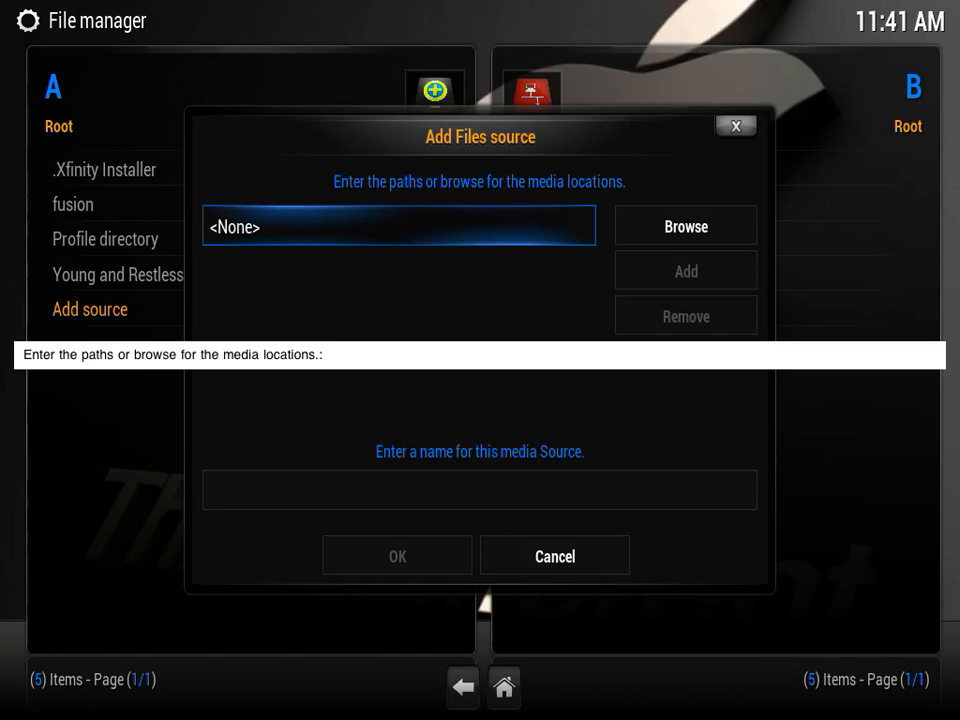
{"action": "type", "text": "hh"}
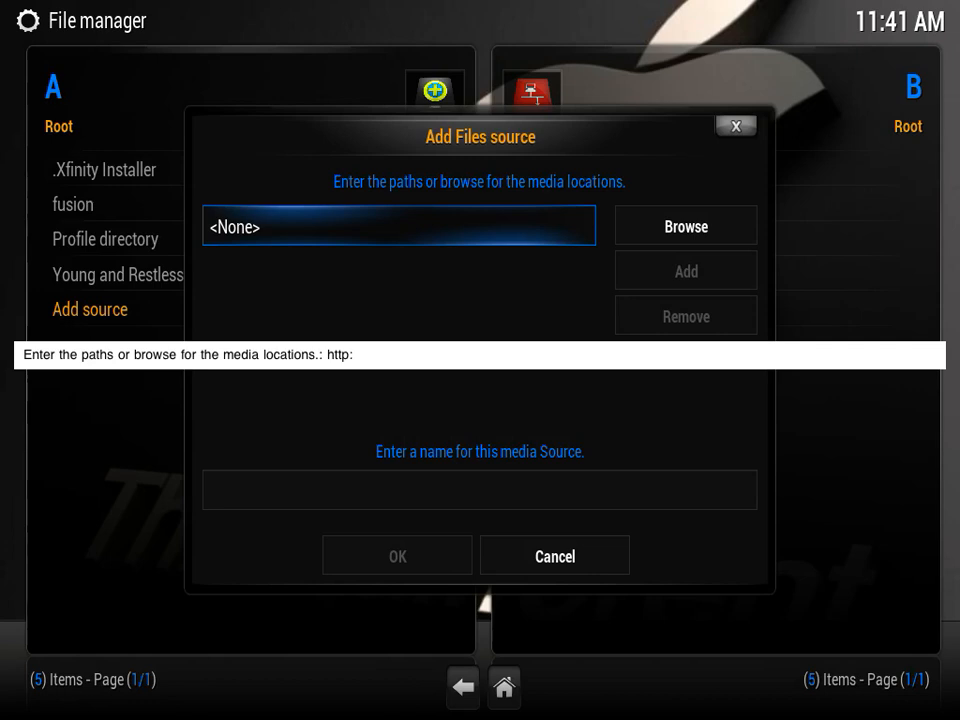
{"action": "type", "text": "//"}
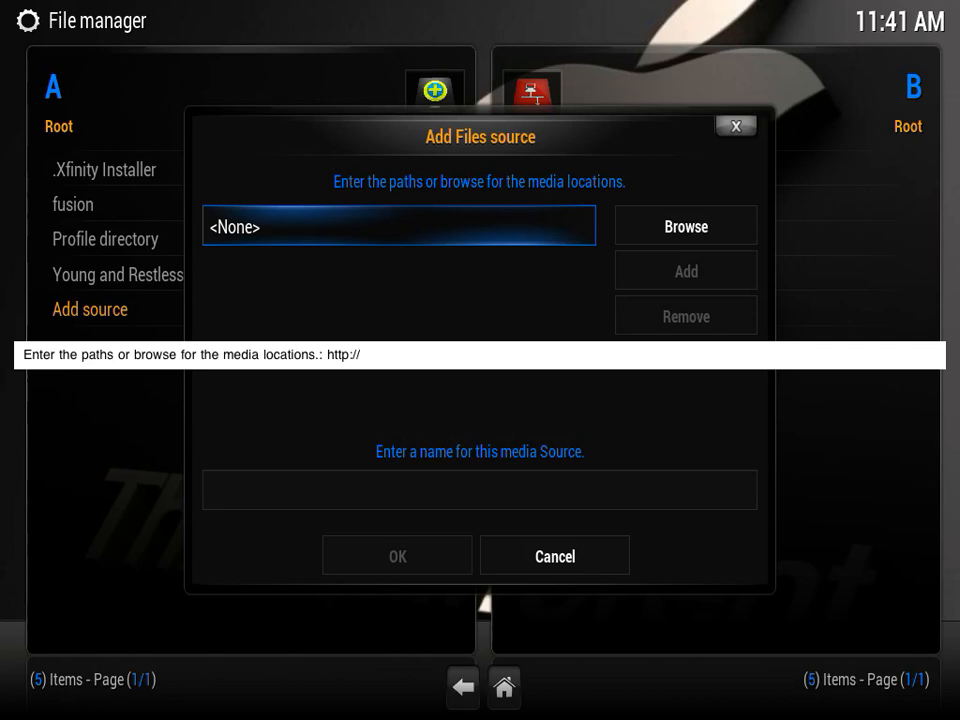
{"action": "type", "text": "xfin"}
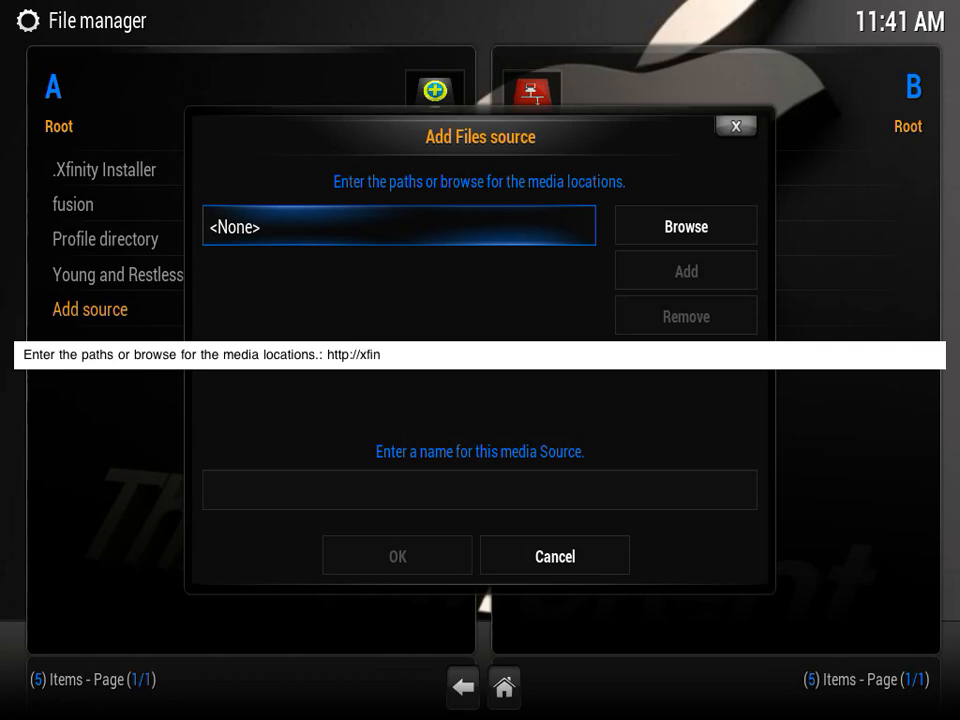
{"action": "type", "text": "ity."}
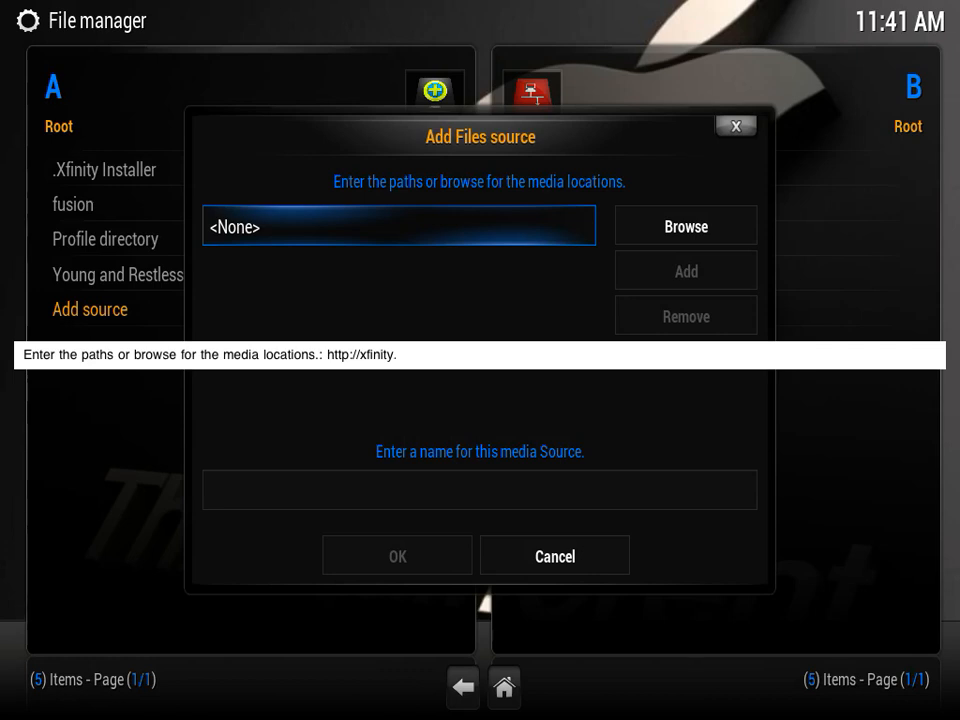
{"action": "type", "text": ".xunityt"}
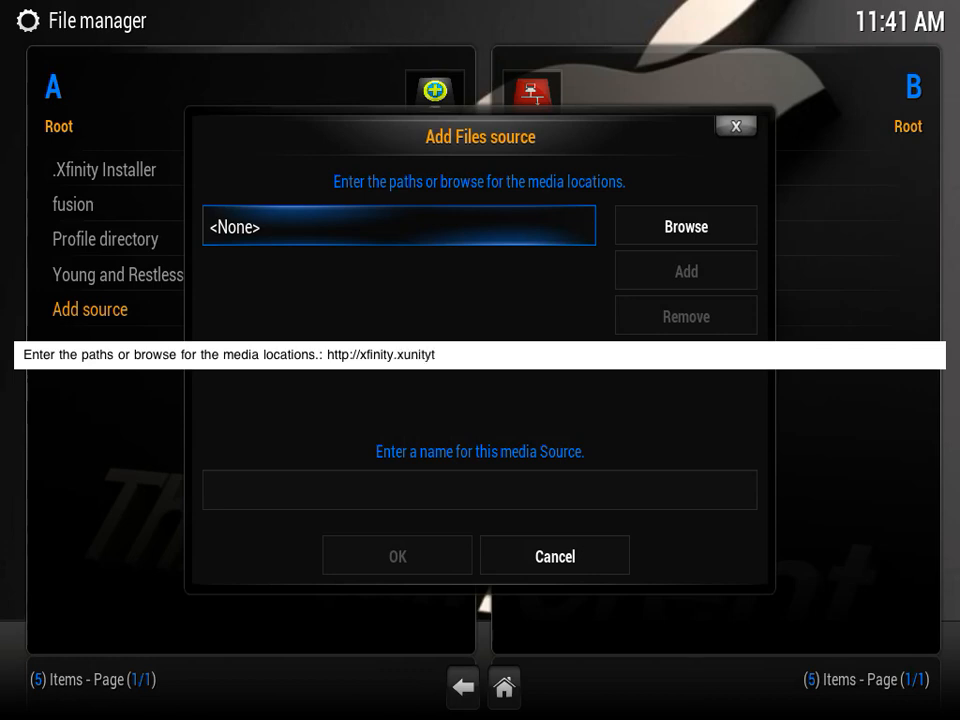
{"action": "type", "text": "alk.com/"}
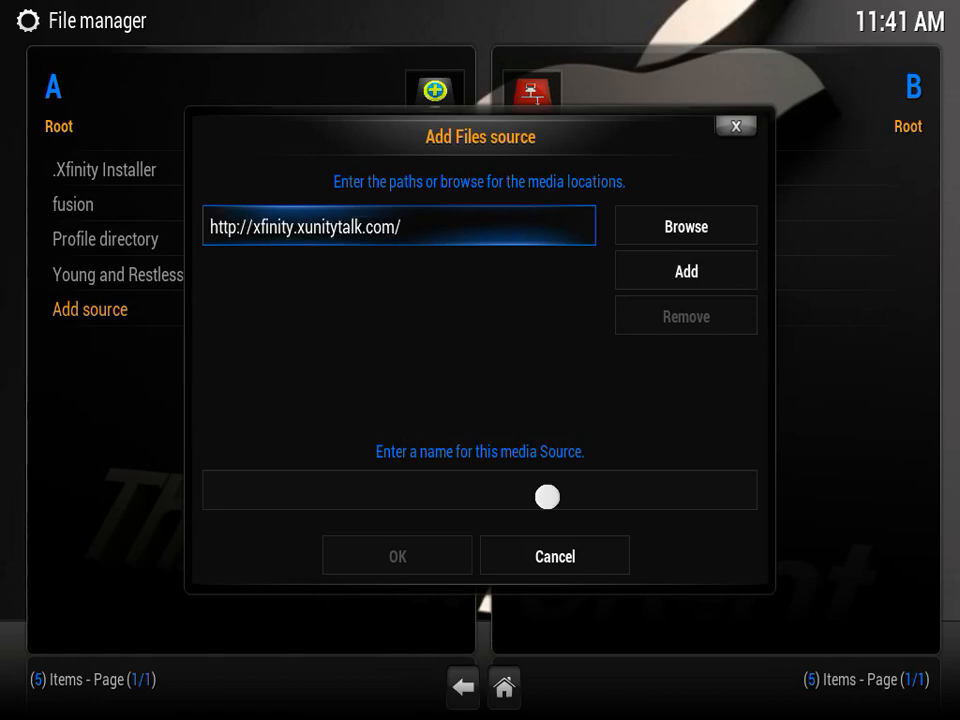
{"action": "left_click", "coordinate": [480, 490]}
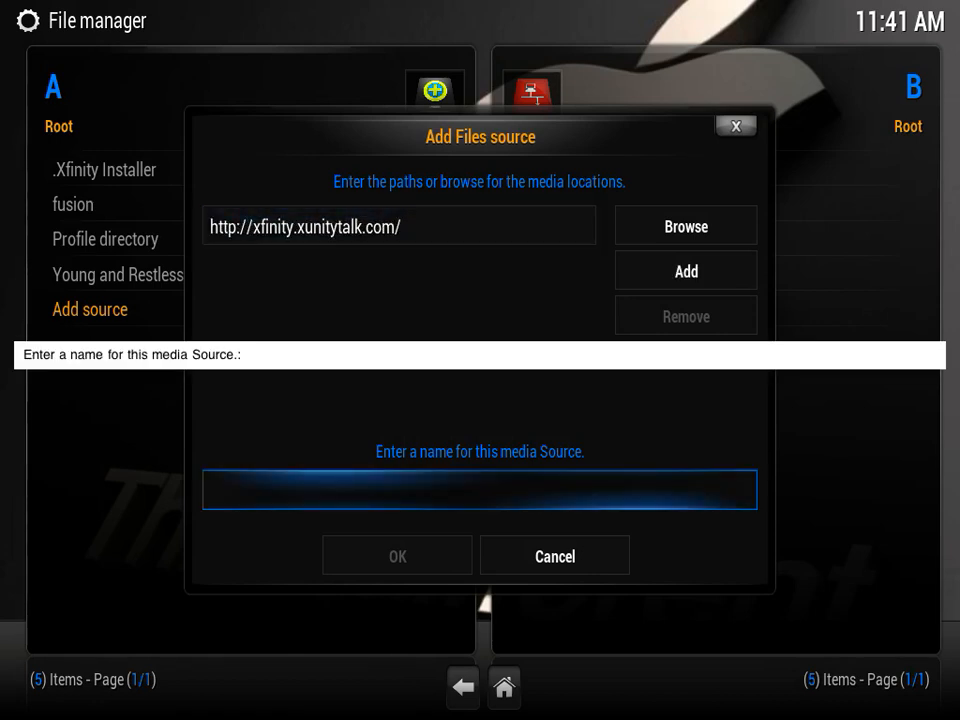
{"action": "type", "text": "Xfinity"}
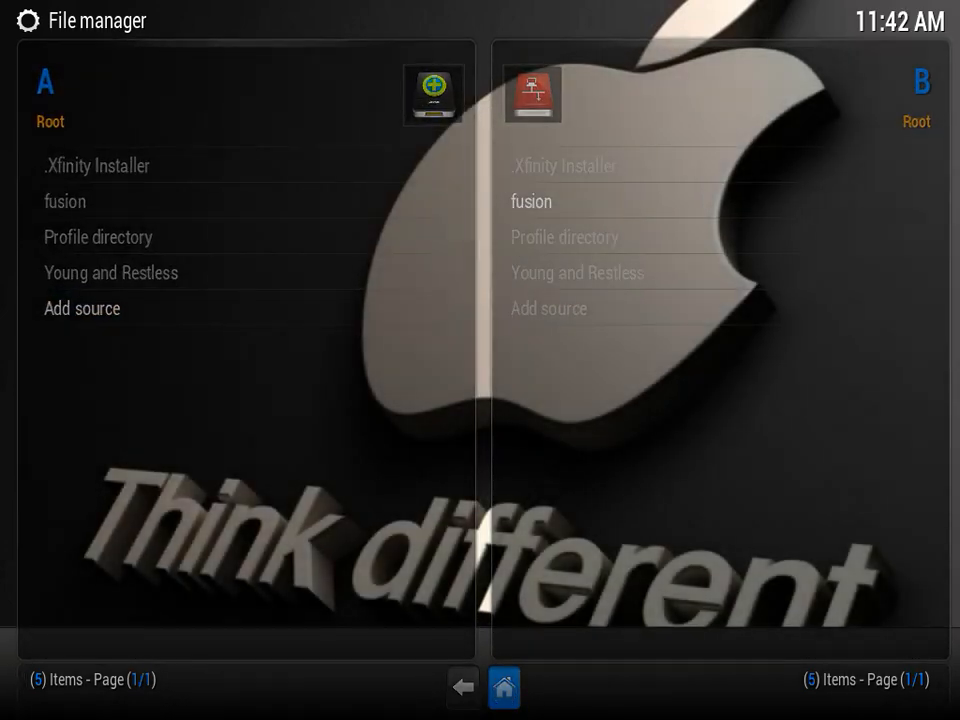
- Reach the Add-ons settings list with Install from zip file via Home > System > Settings
{"action": "left_click", "coordinate": [504, 688]}
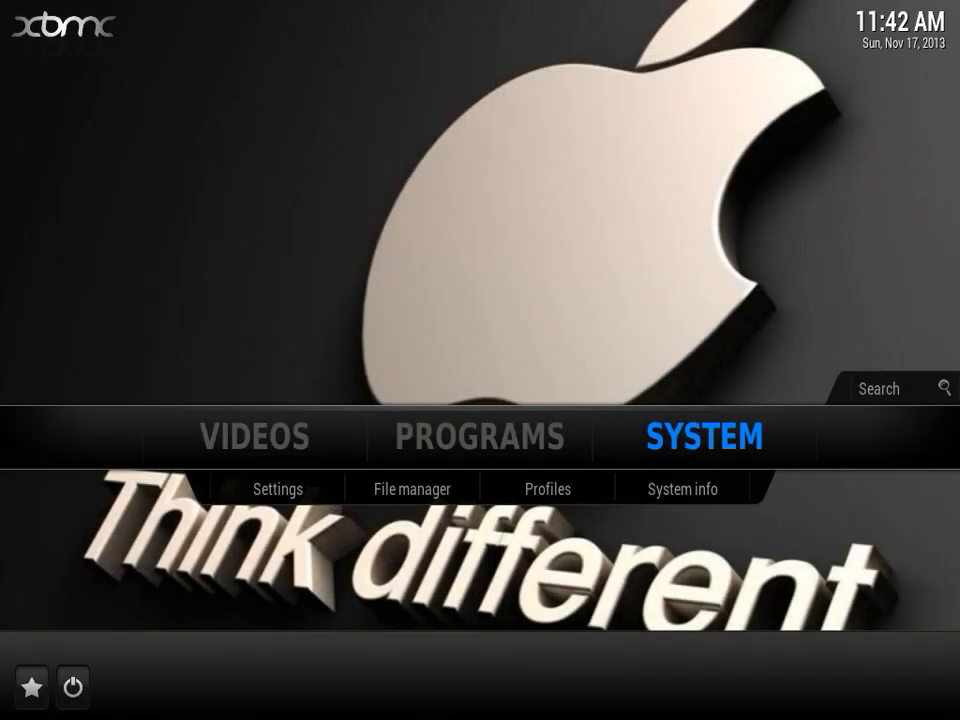
{"action": "left_click", "coordinate": [278, 488]}
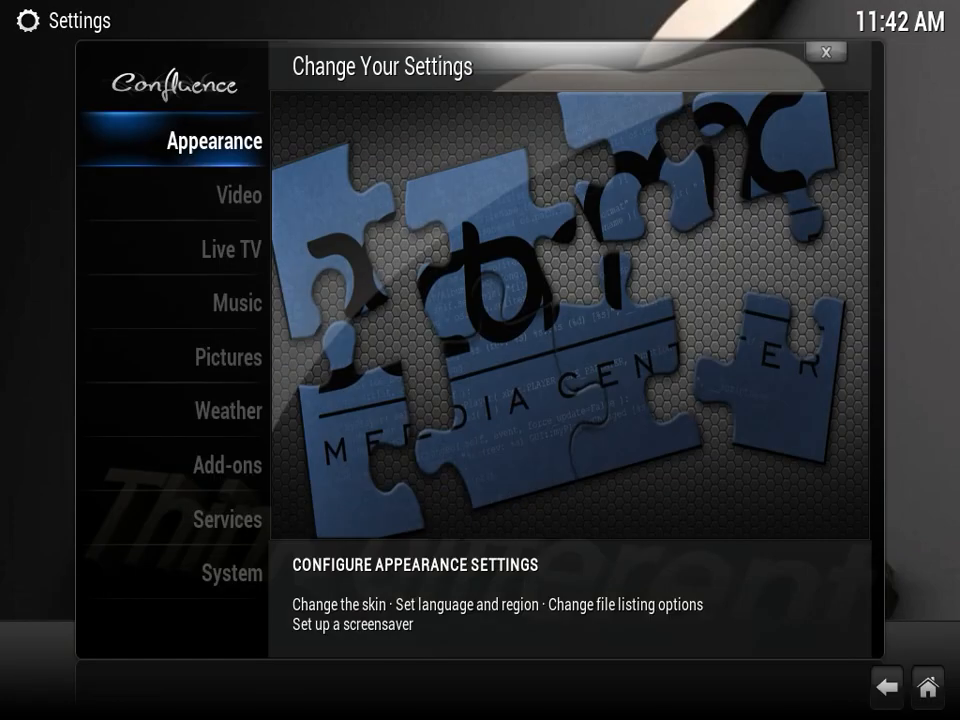
{"action": "left_click", "coordinate": [228, 464]}
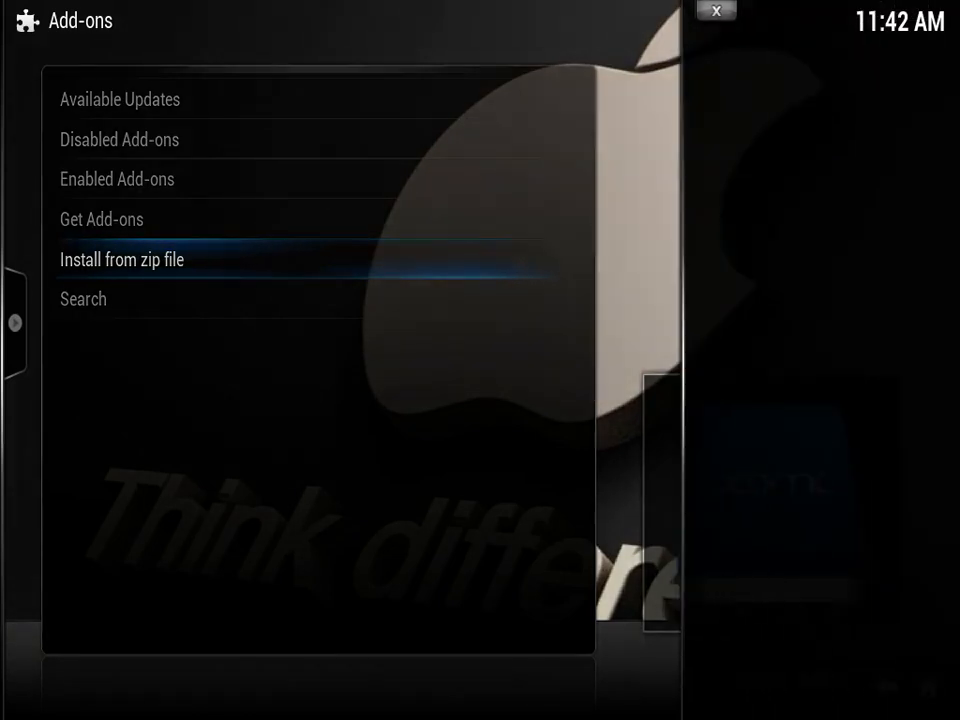
{"action": "left_click", "coordinate": [122, 260]}
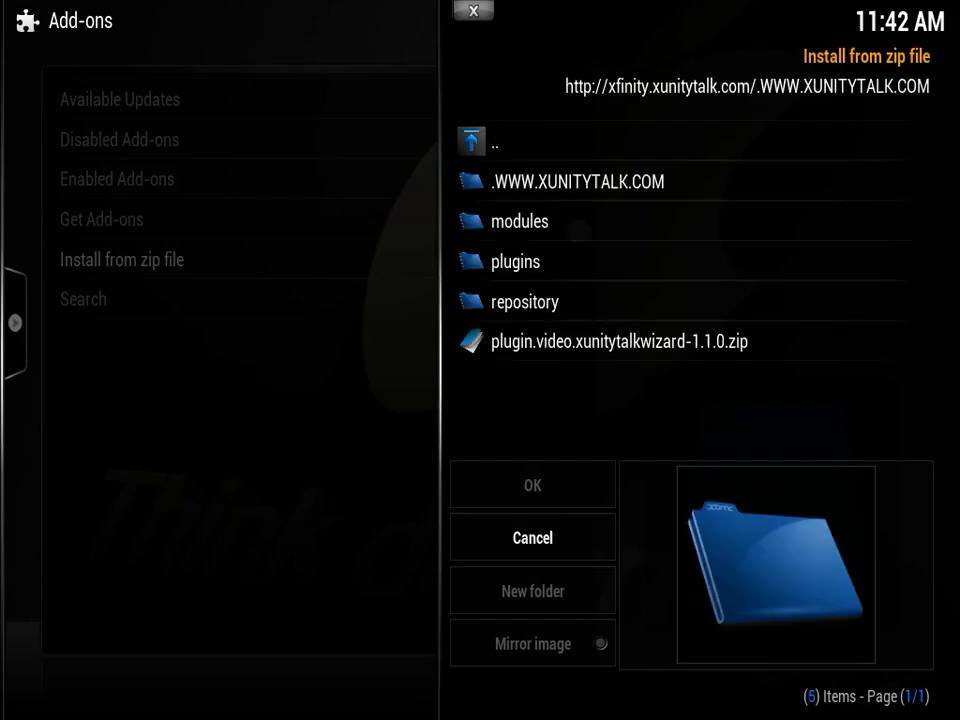
{"action": "double_click", "coordinate": [520, 220]}
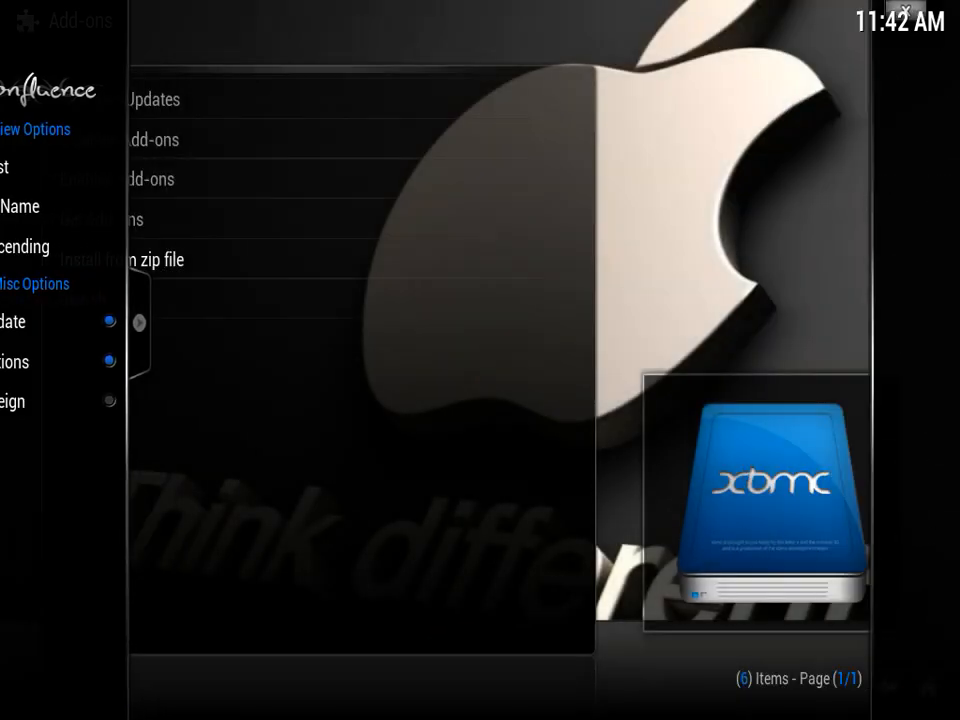
{"action": "left_click", "coordinate": [160, 260]}
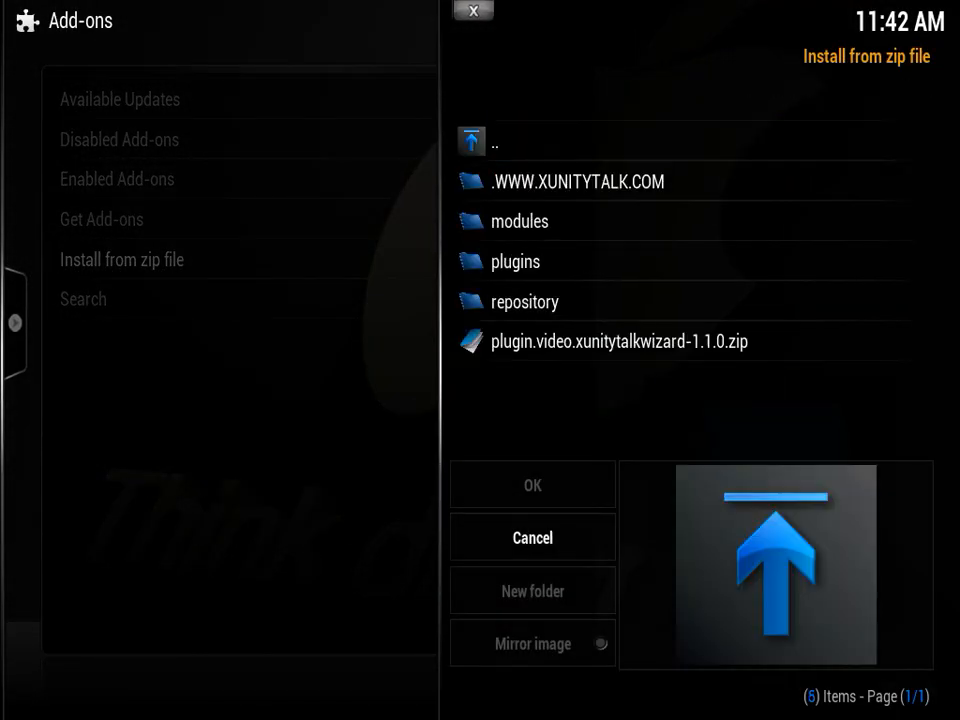
{"action": "left_click", "coordinate": [578, 180]}
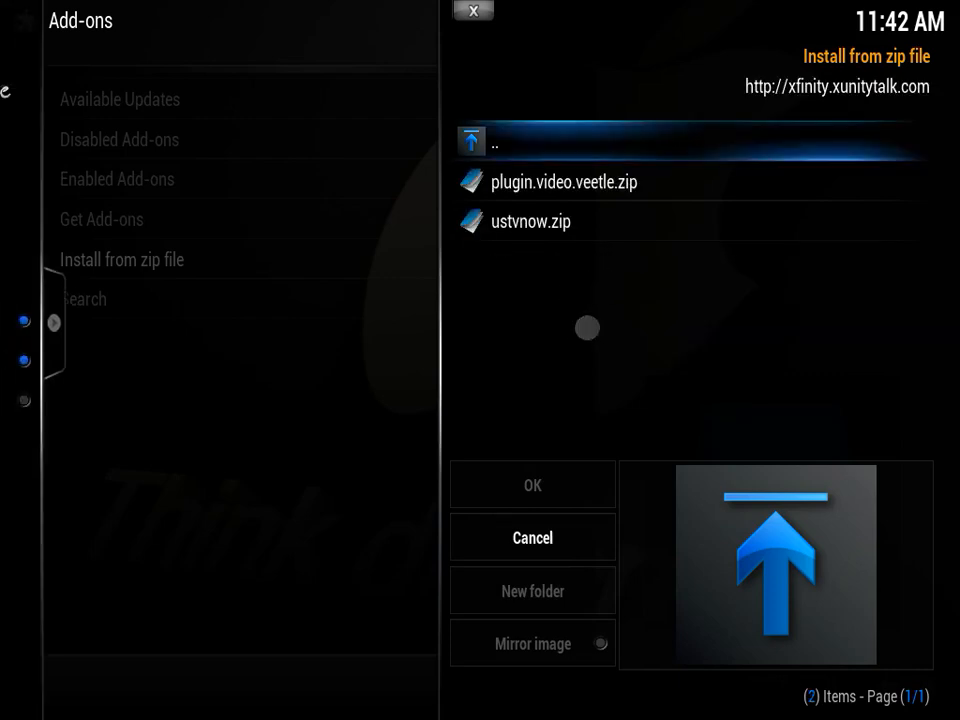
{"action": "left_click", "coordinate": [532, 536]}
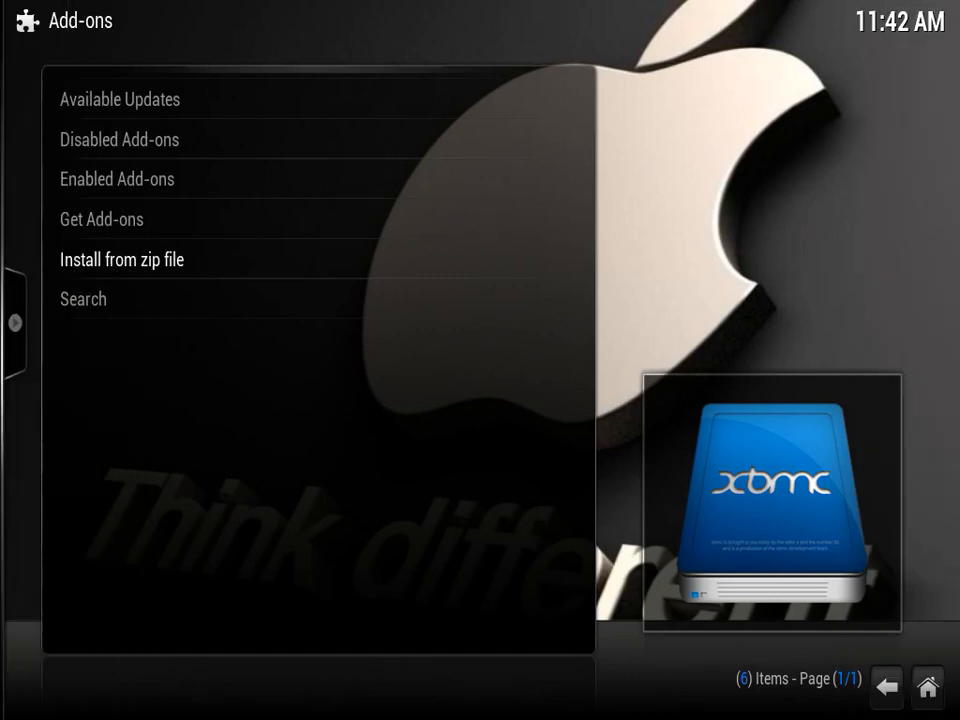
{"action": "left_click", "coordinate": [120, 260]}
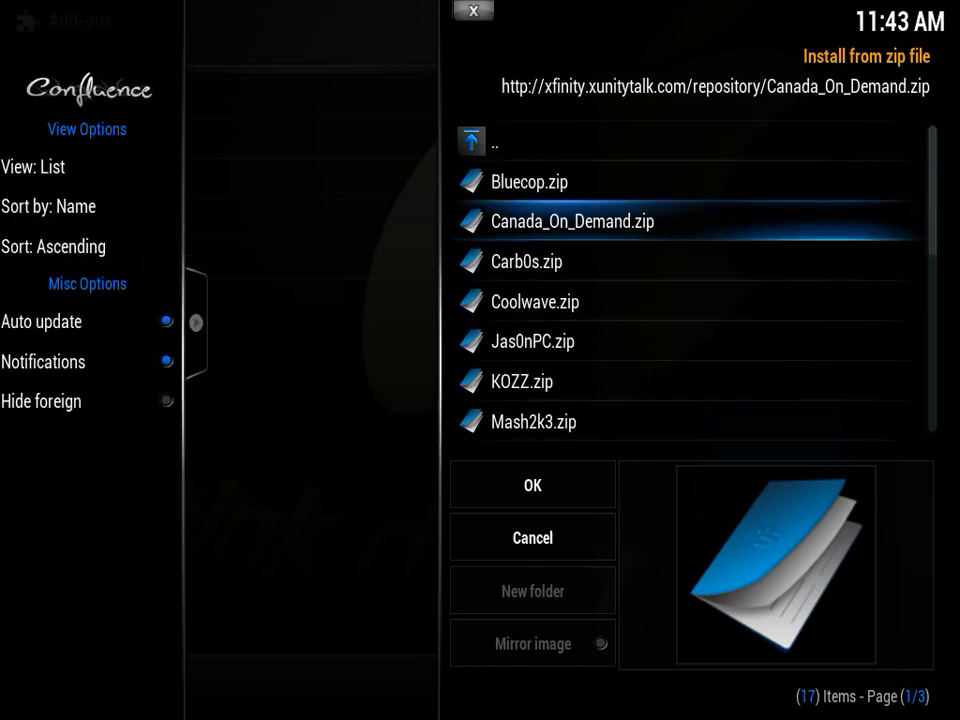
{"action": "left_click", "coordinate": [532, 536]}
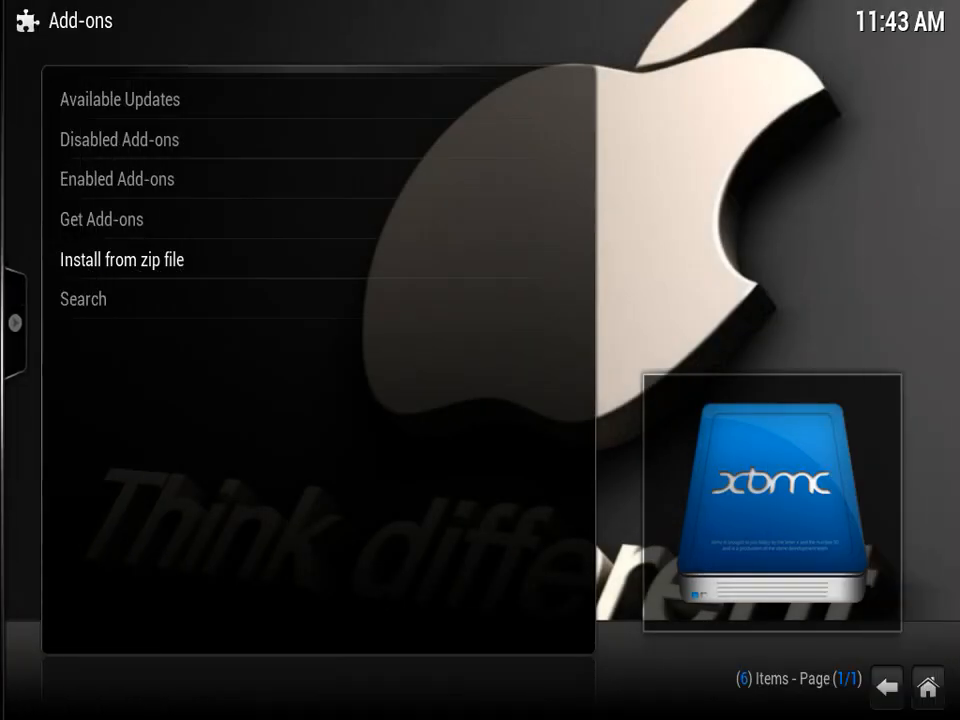